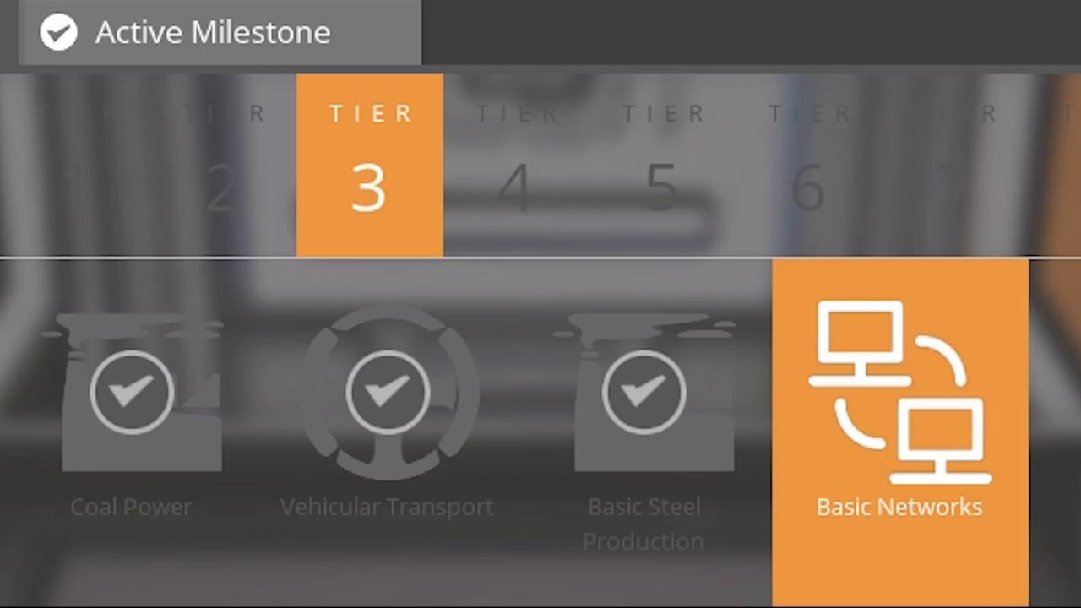
- Inspect the Basic Networks tier 3 milestone and the Crystal Oscillator research details
left_click(899, 422)
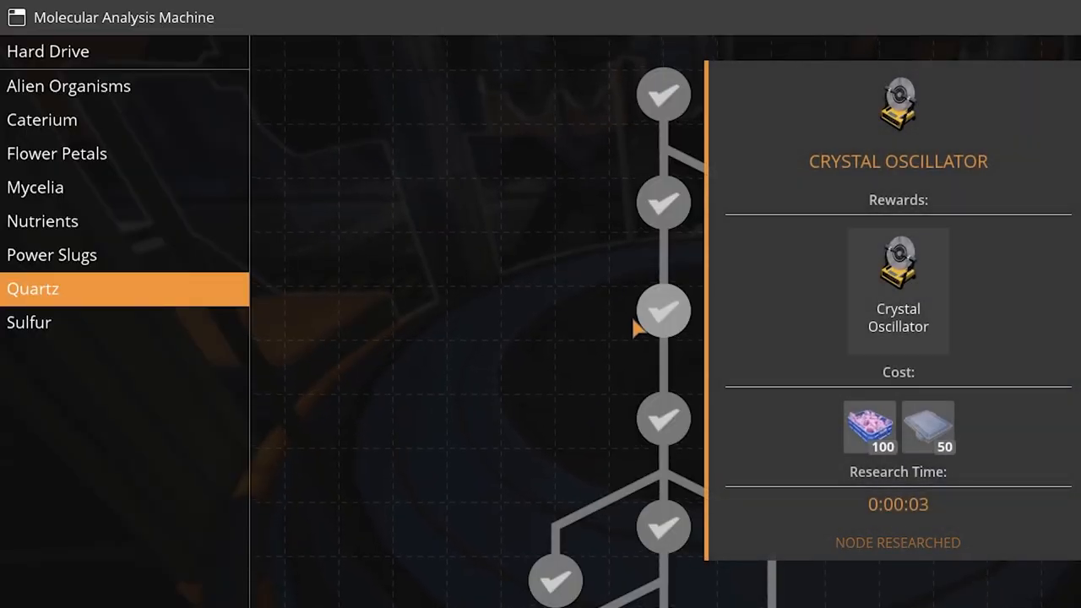
left_click(769, 257)
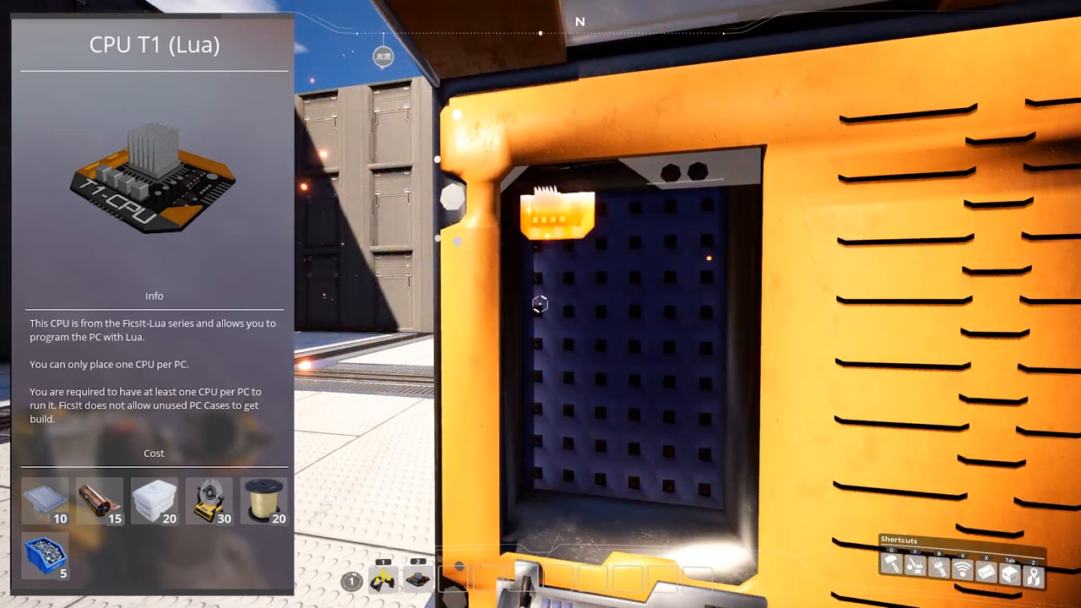
- Install the Lua CPU inside the computer case and view the computer's configuration
left_click(555, 217)
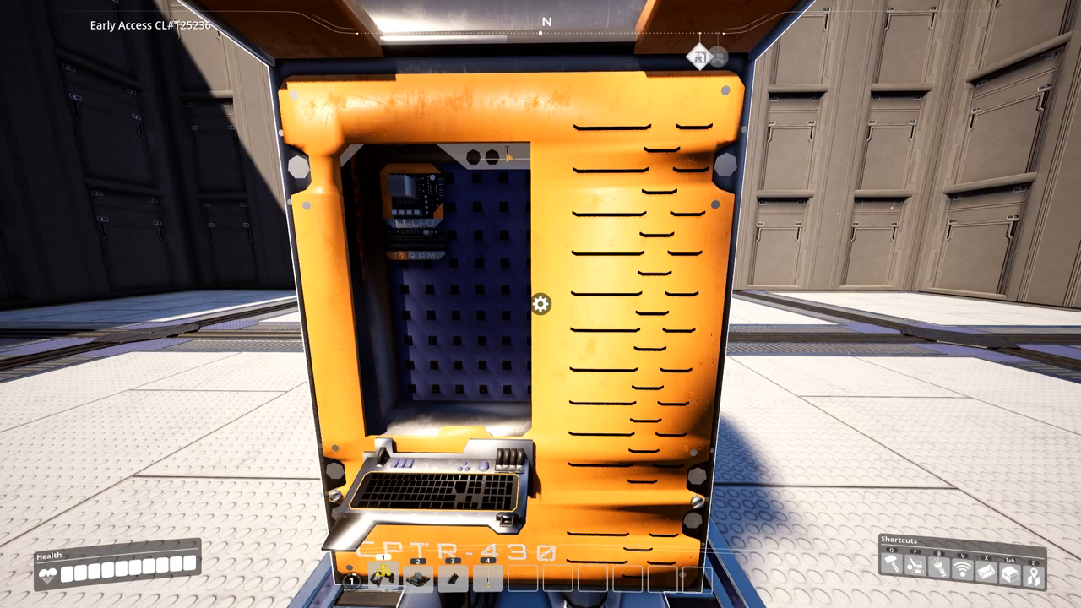
left_click(541, 304)
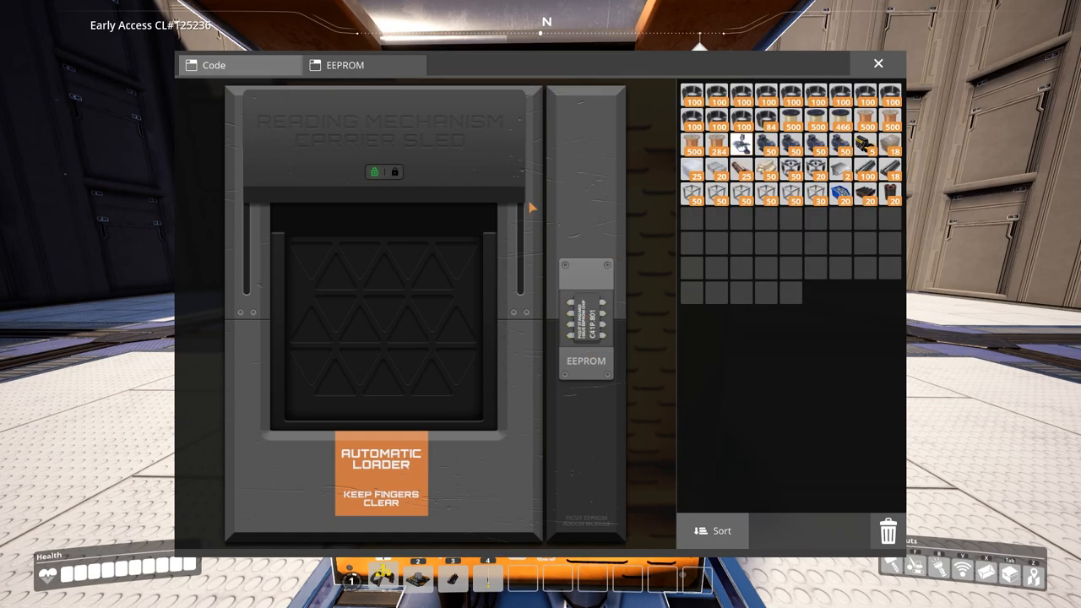
left_click(213, 65)
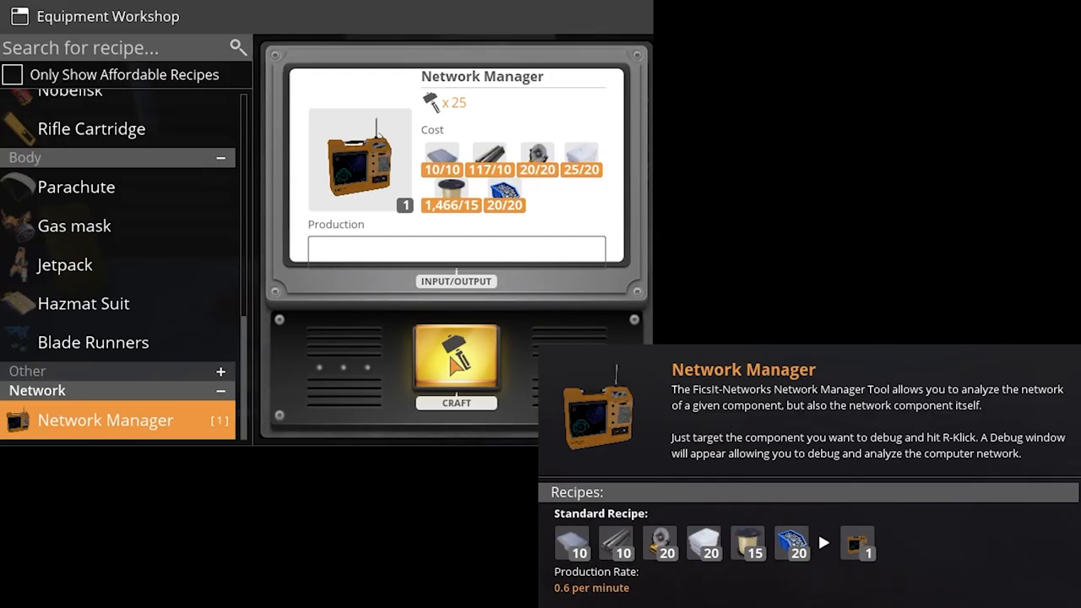
- Craft a Network Manager and rename a networked component to 'Storage 1'
left_click(456, 363)
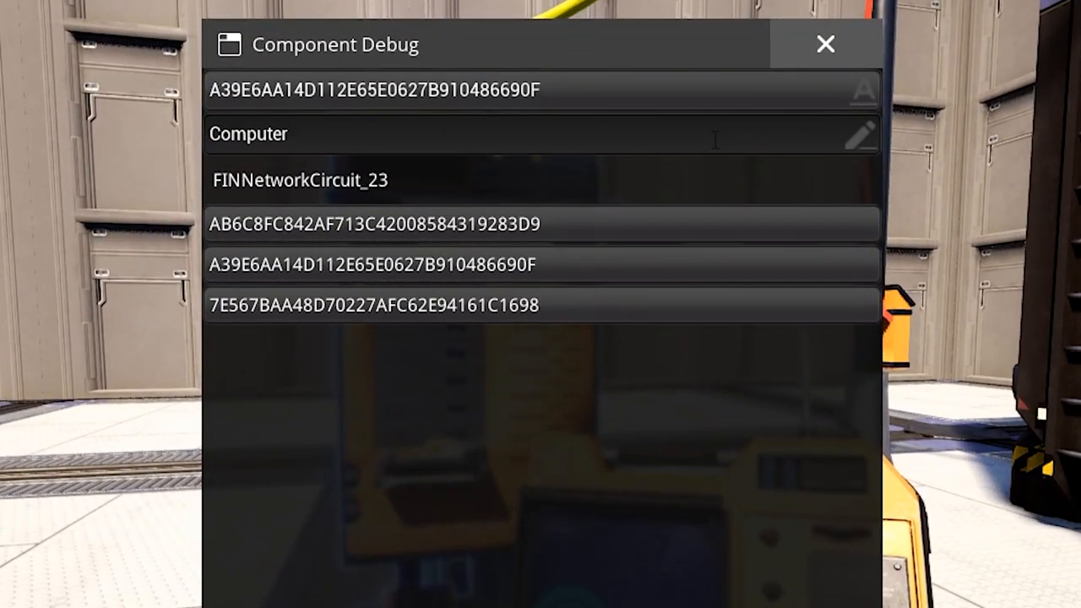
left_click(824, 44)
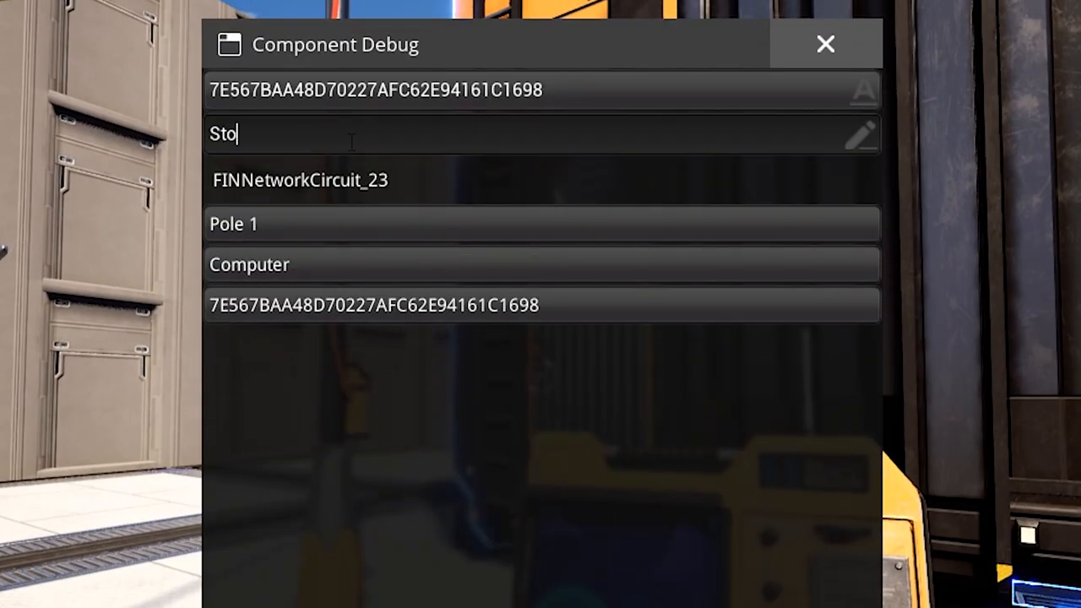
type("rage 1")
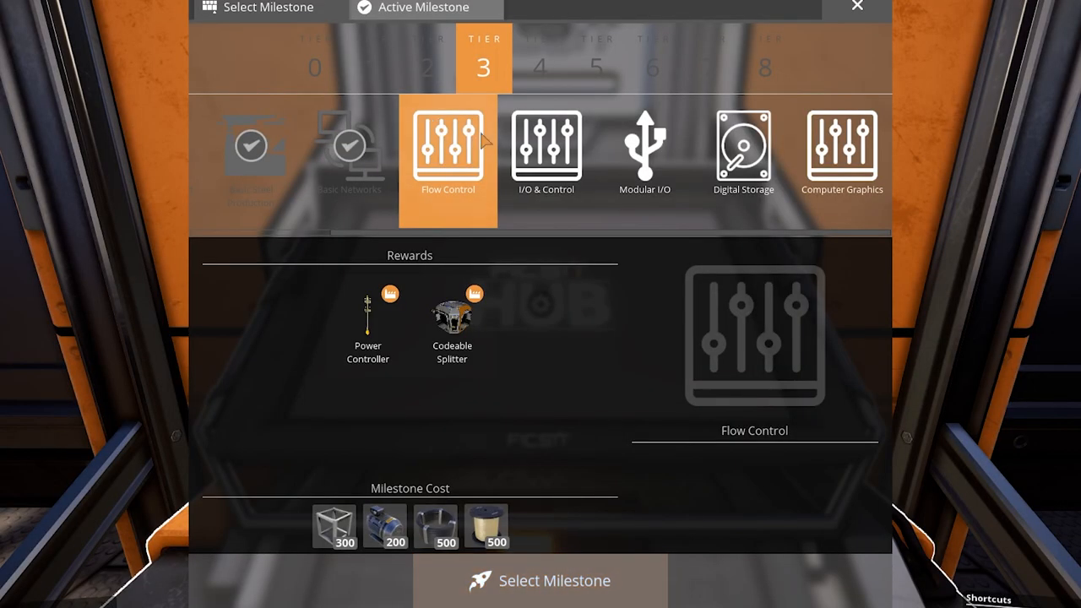
- Review the Flow Control and Modular I/O tier 3 milestone rewards in the HUB
left_click(646, 152)
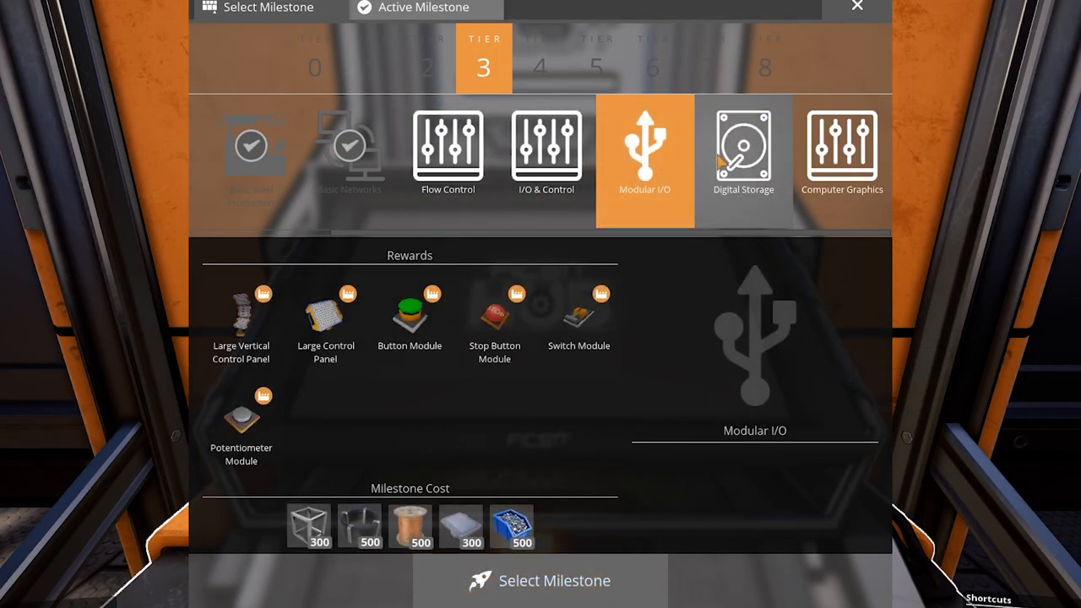
left_click(841, 152)
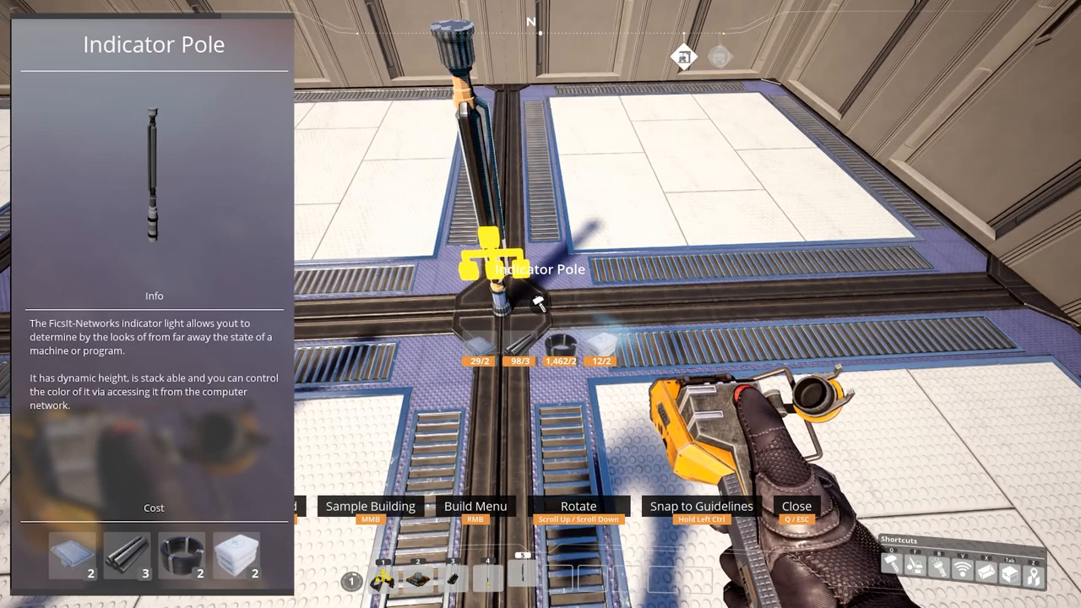
mouse_move(541, 304)
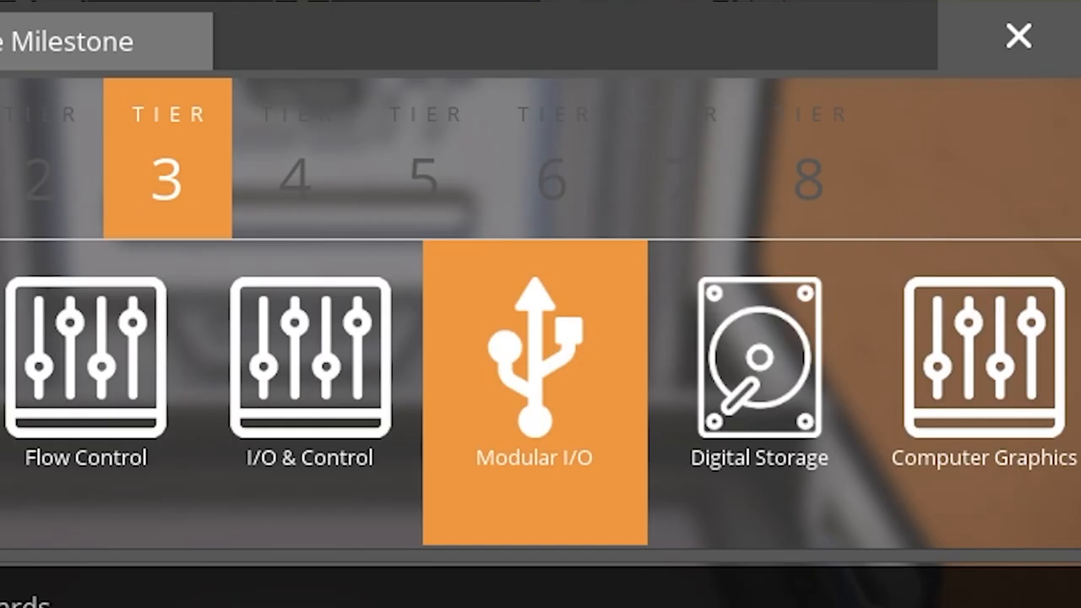
- View the Modular I/O tier 3 milestone rewards again
left_click(533, 363)
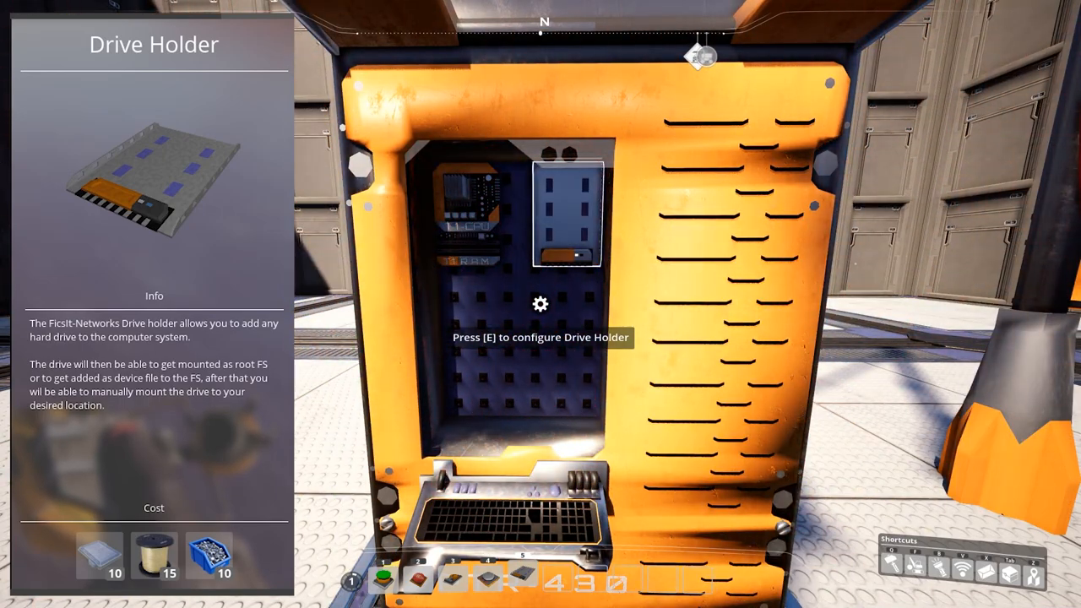
- Configure the drive holder and craft several Hard Drive T1 units at the Craft Bench
key("e")
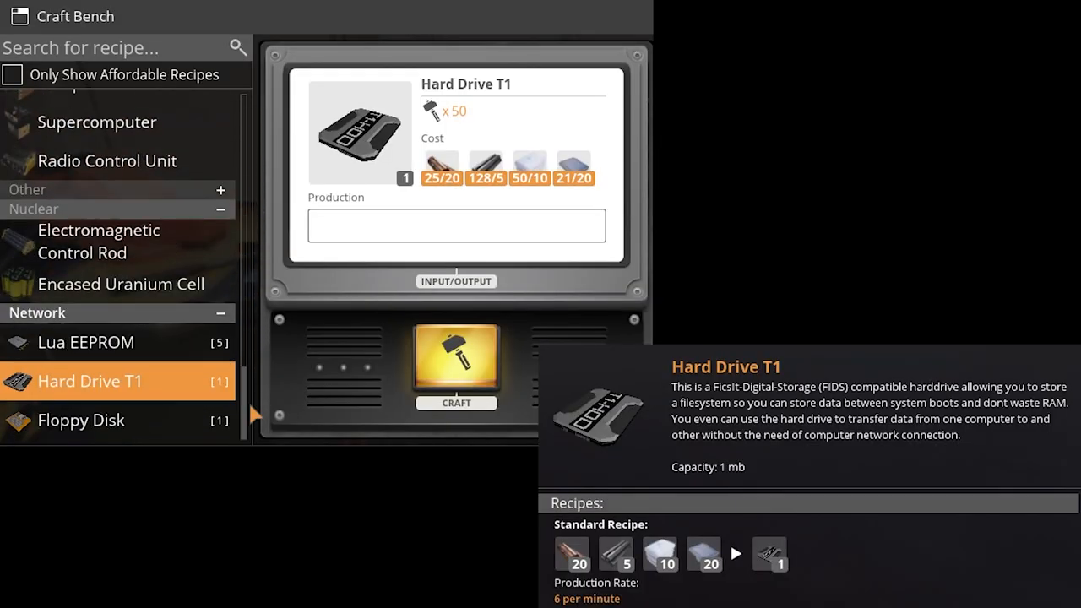
left_click(456, 363)
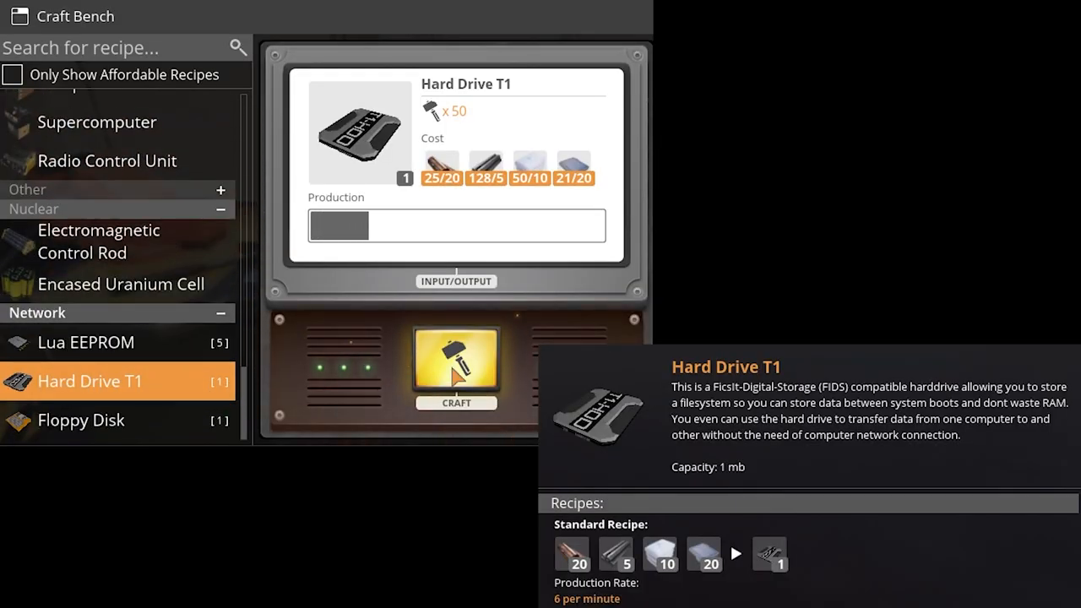
left_click(455, 365)
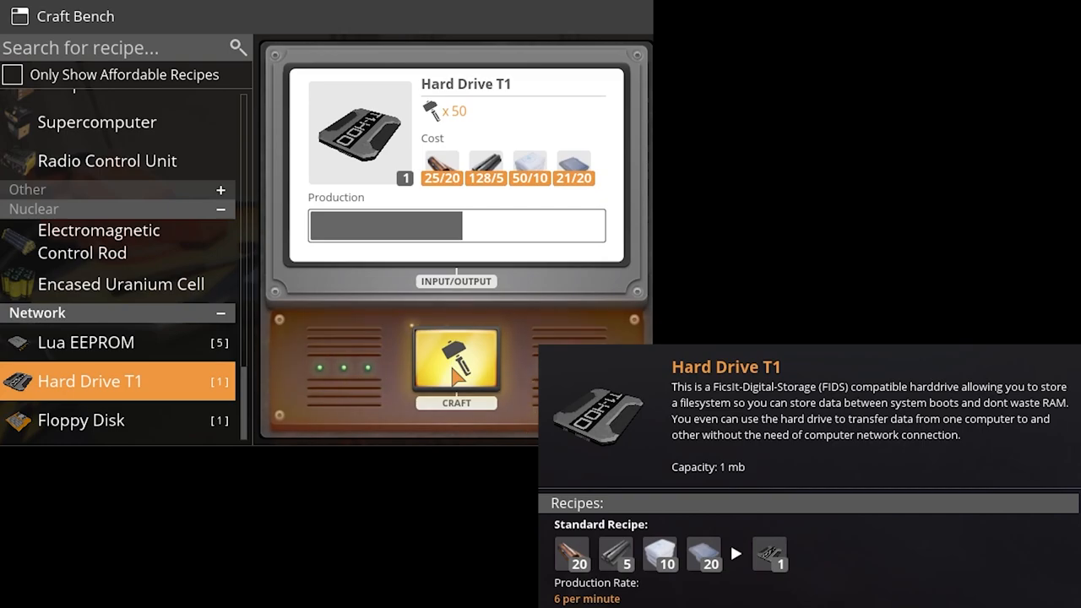
left_click(456, 385)
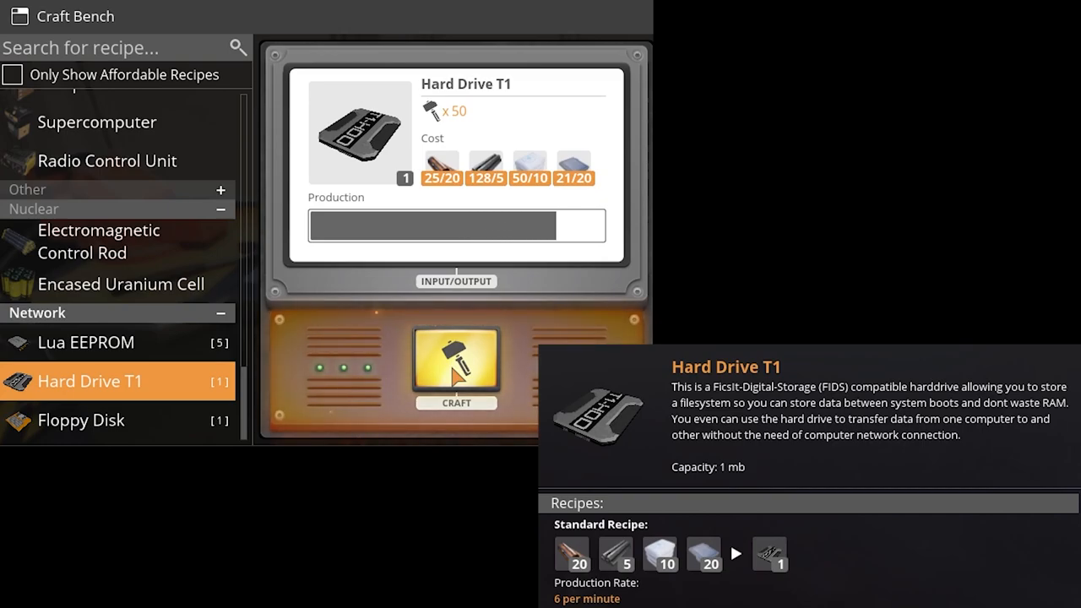
key("Escape")
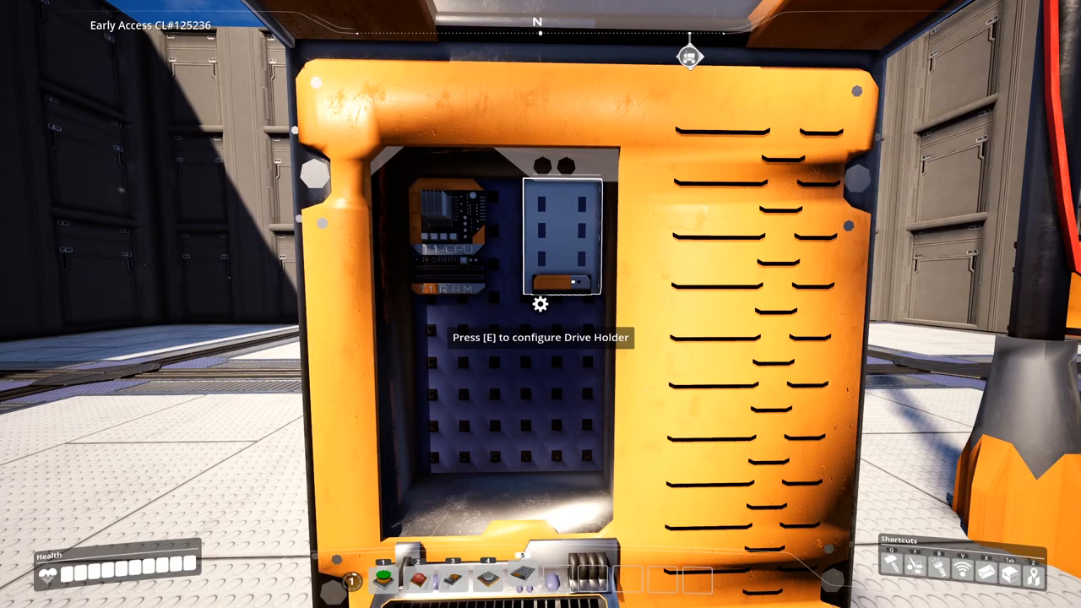
- Craft a floppy disk and load it into the computer's drive holder
key("e")
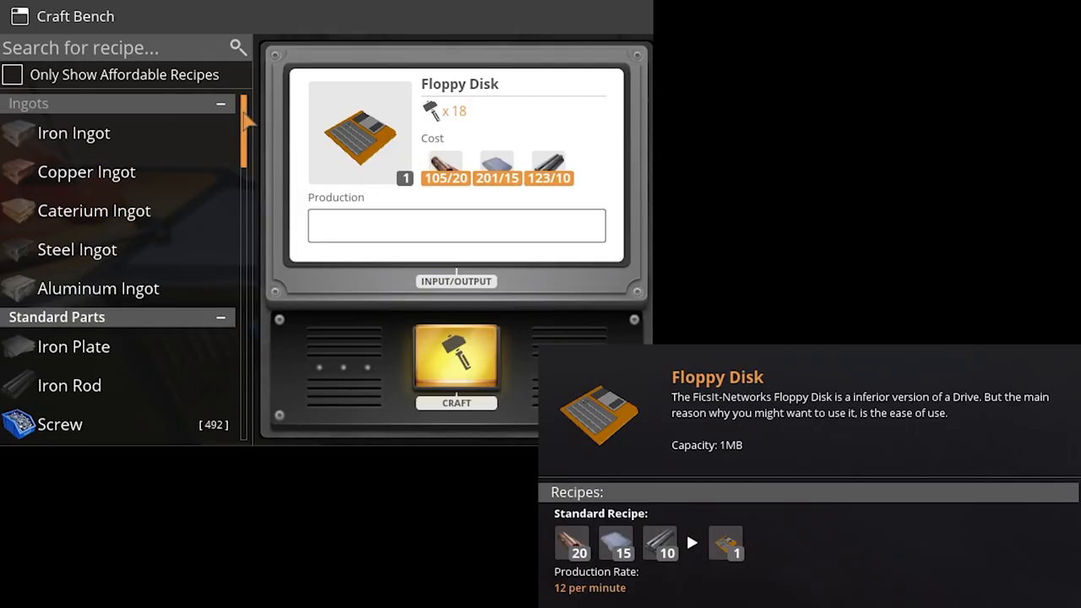
scroll("down", 3)
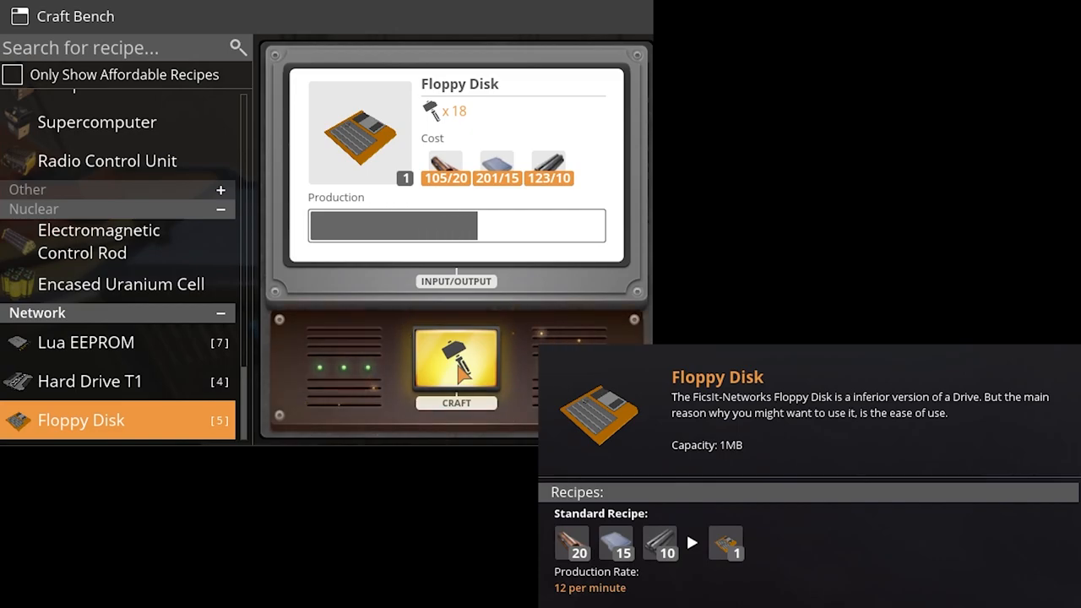
left_click(456, 363)
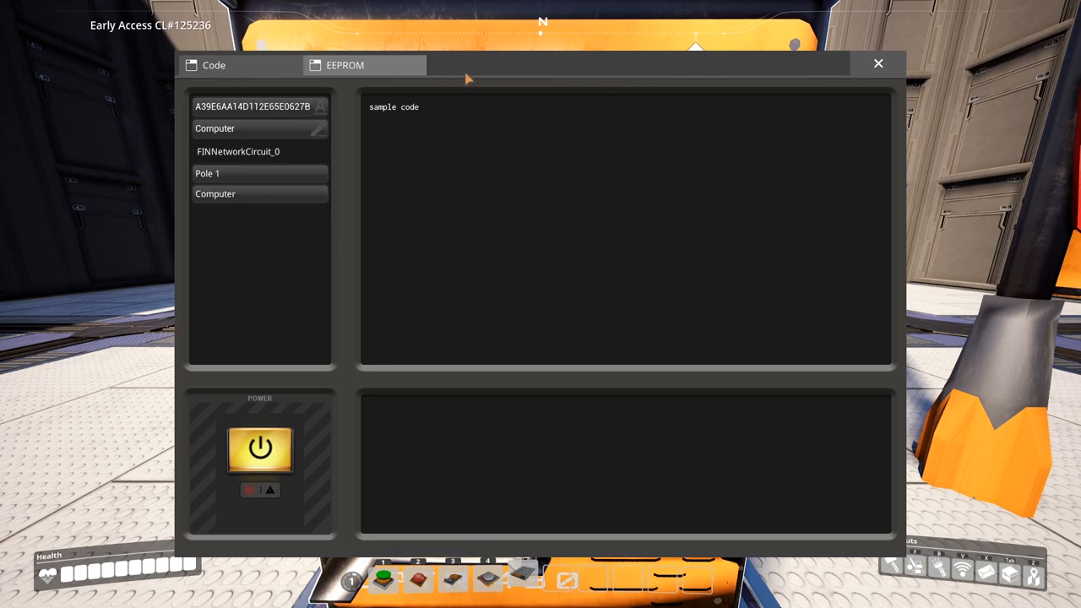
left_click(345, 64)
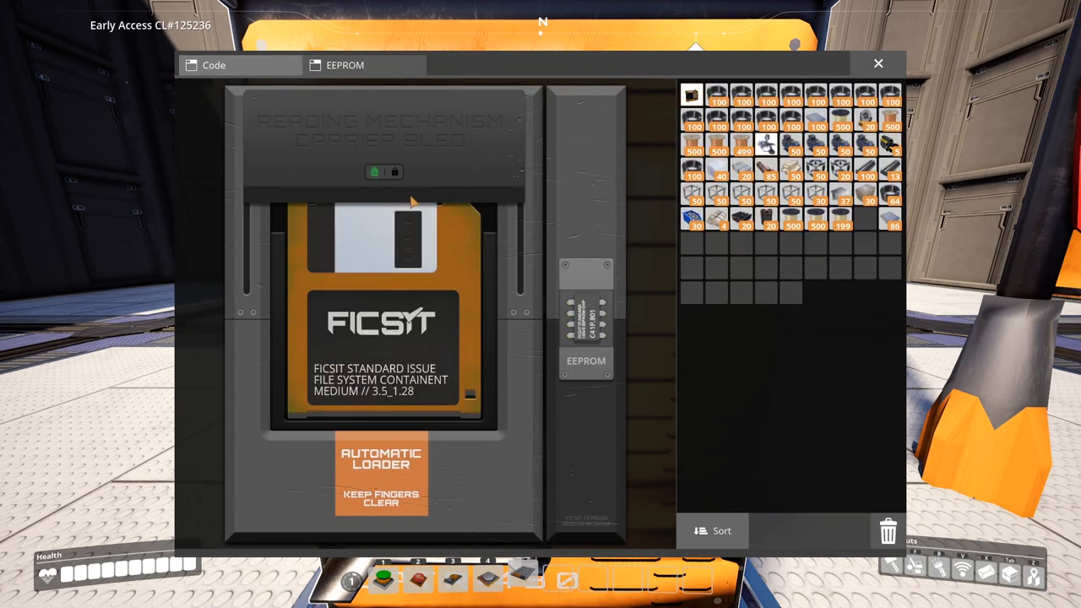
left_click(393, 172)
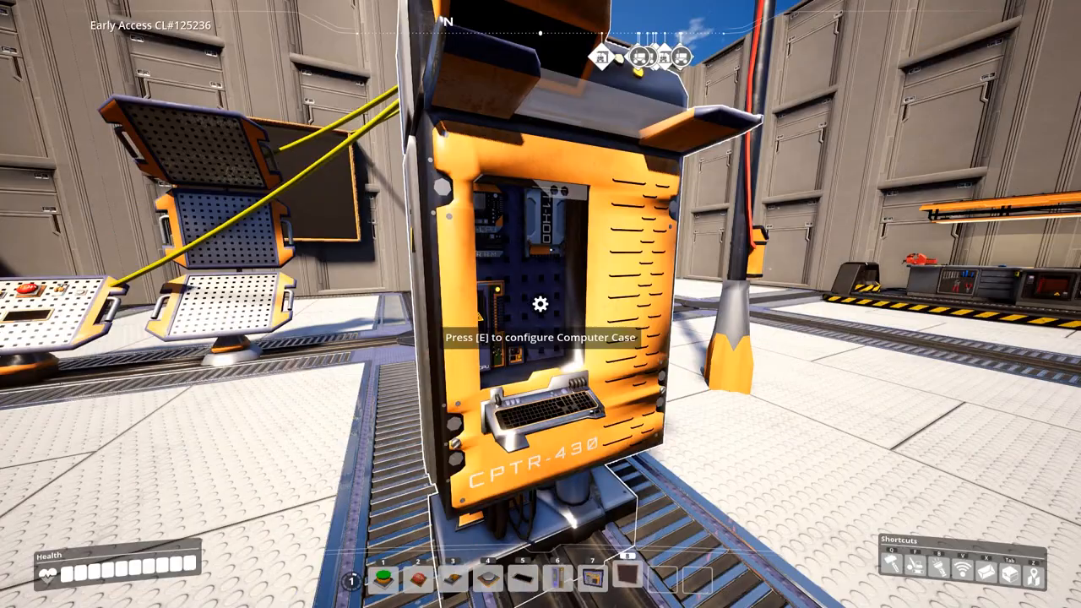
- Run the paint program and draw colored strokes on the computer's screen output
key("e")
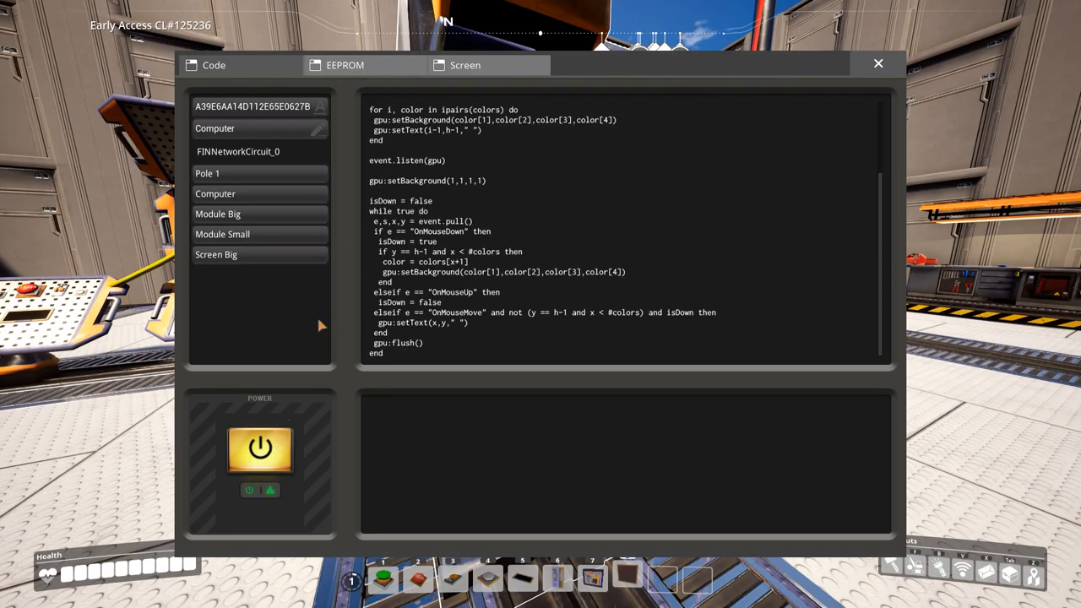
left_click(466, 64)
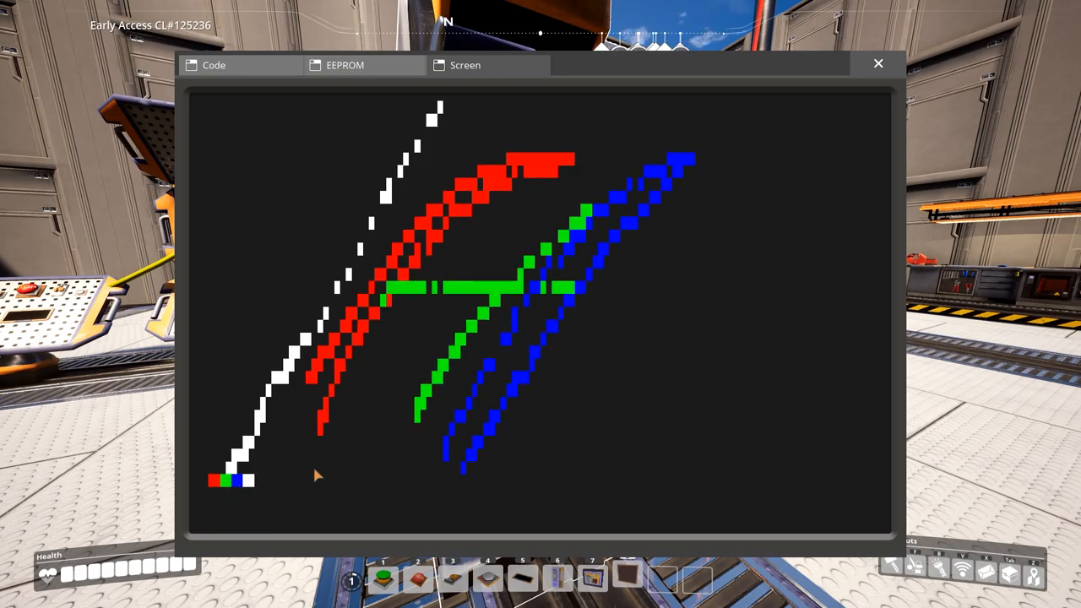
left_click(879, 64)
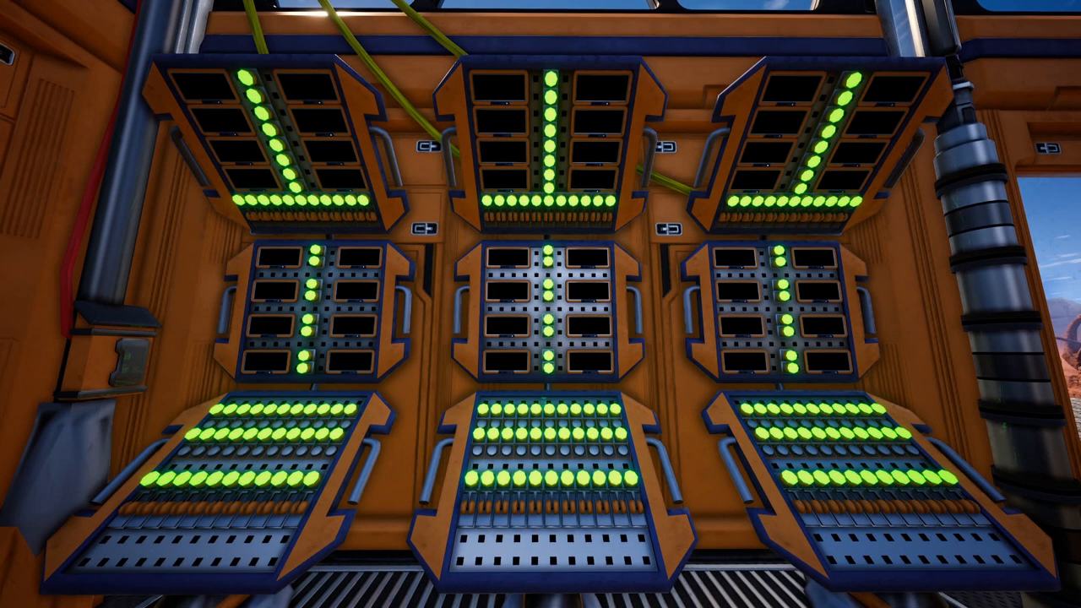
mouse_move(540, 304)
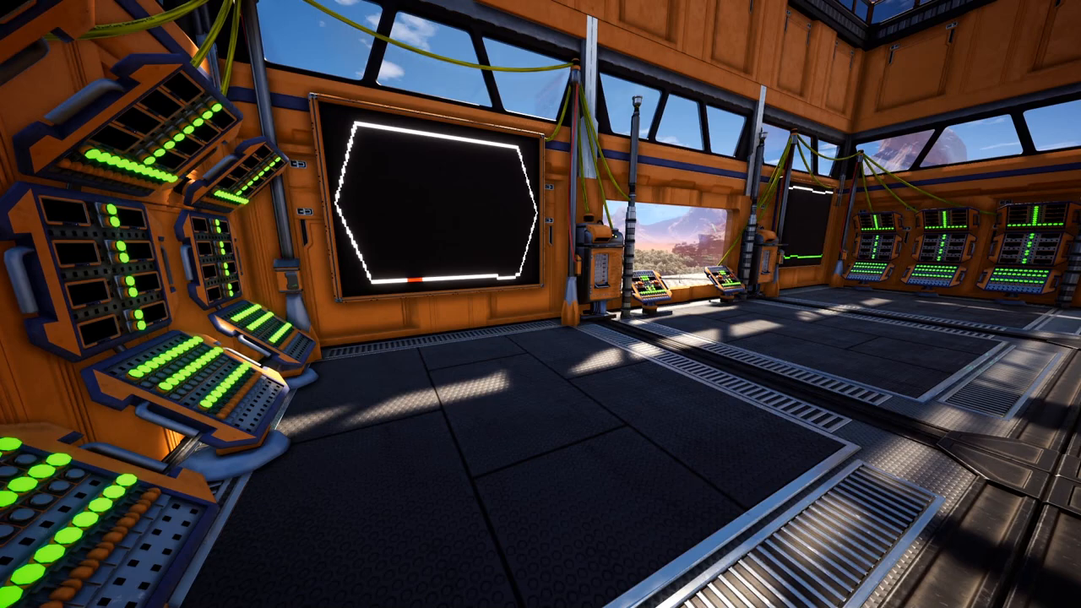
mouse_move(541, 304)
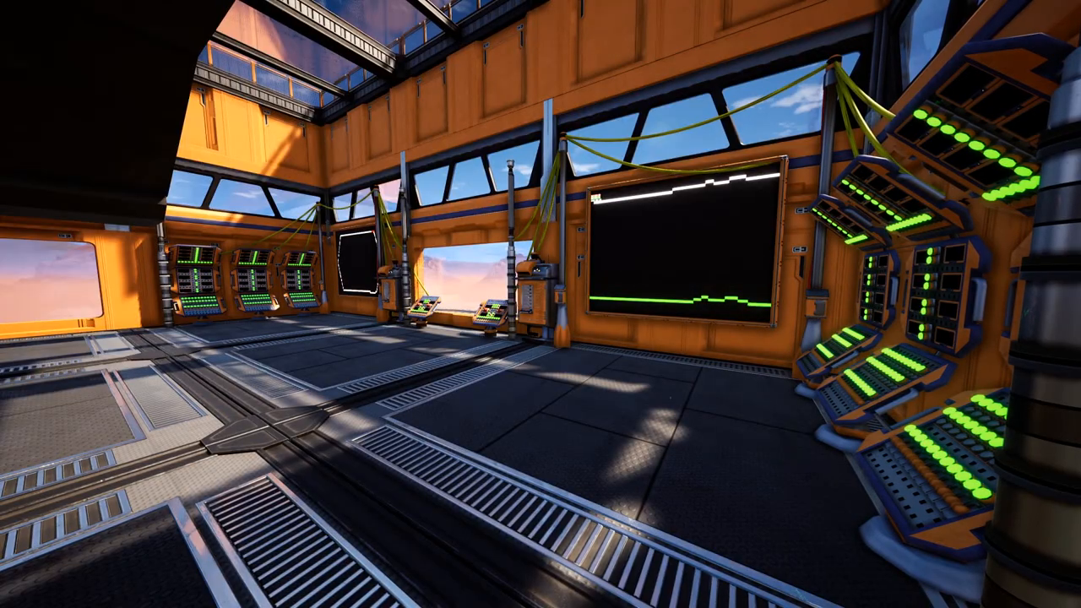
mouse_move(541, 304)
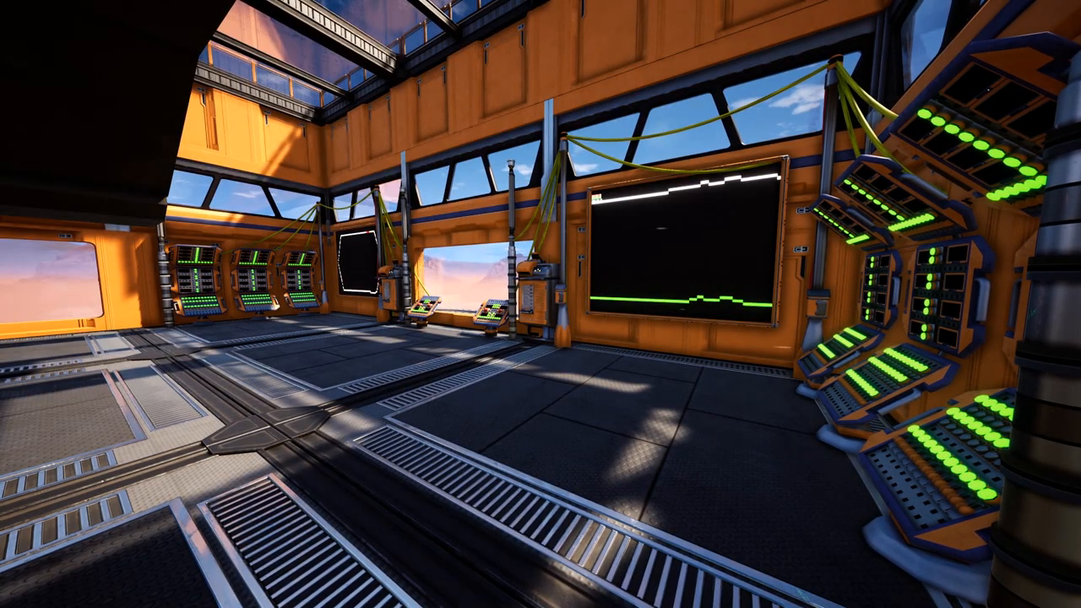